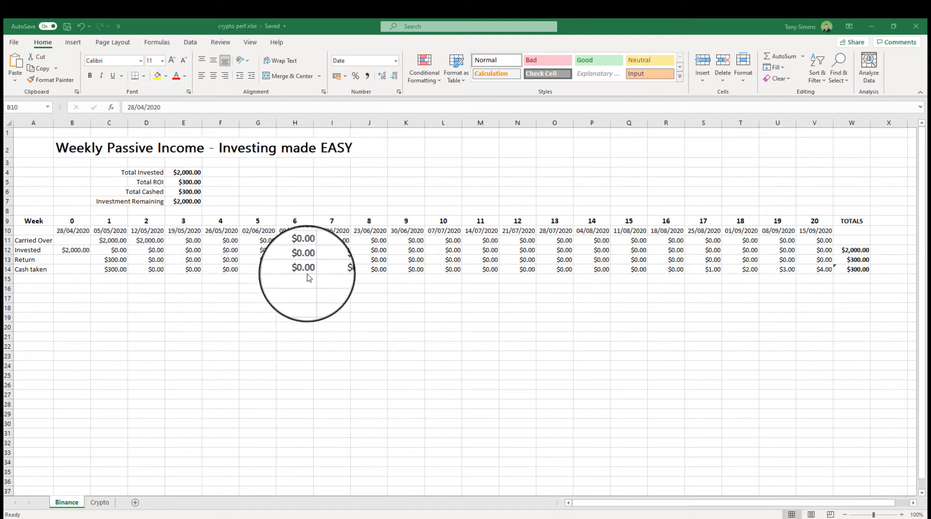
mouse_move(339, 280)
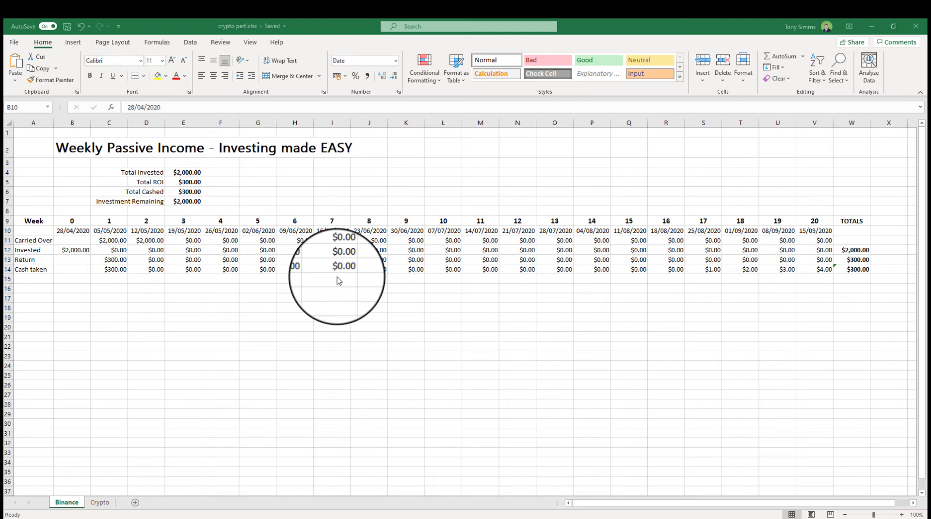